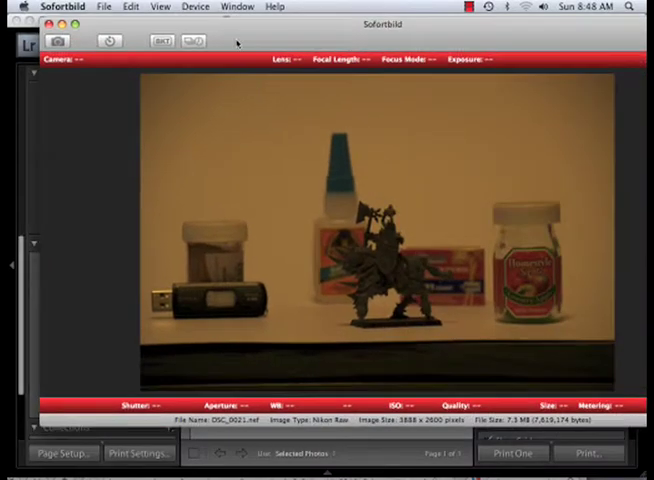
mouse_move(267, 210)
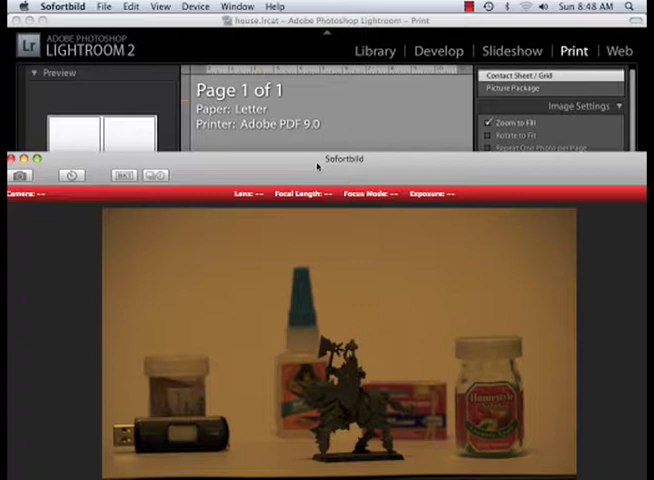
mouse_move(283, 177)
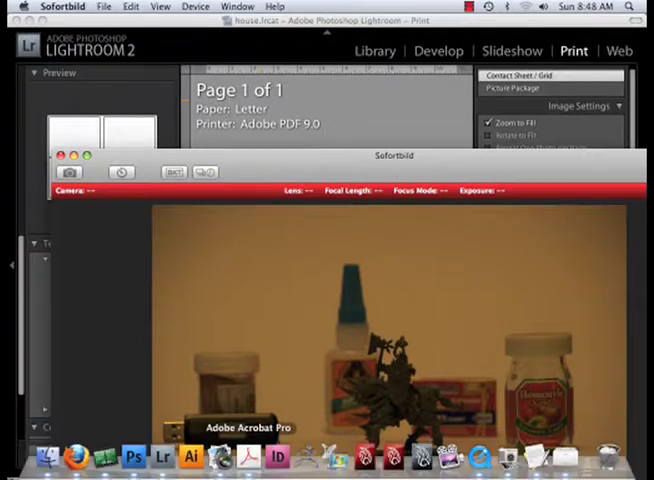
mouse_move(161, 457)
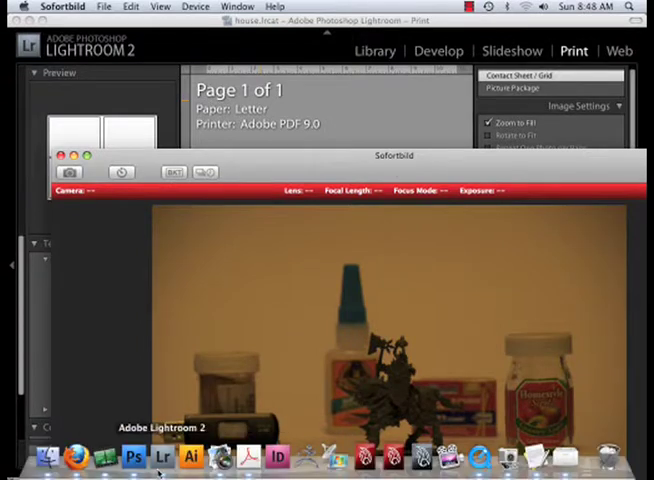
Search Google for sofortbild in Firefox and open the Sofortbild Mac Tethered Shooting result
click(69, 457)
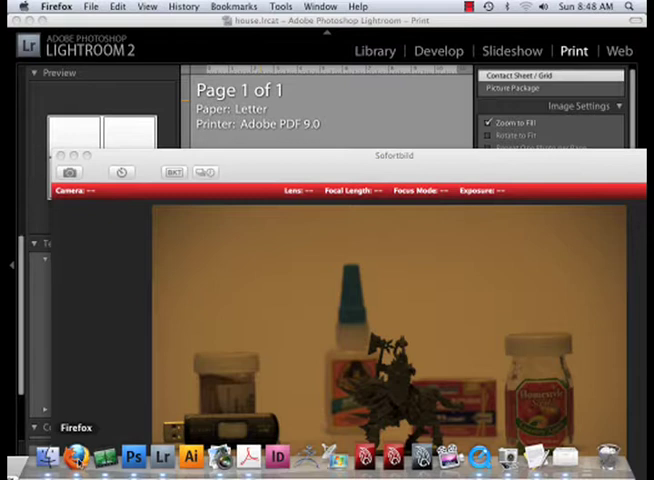
right_click(77, 458)
text(sofo)
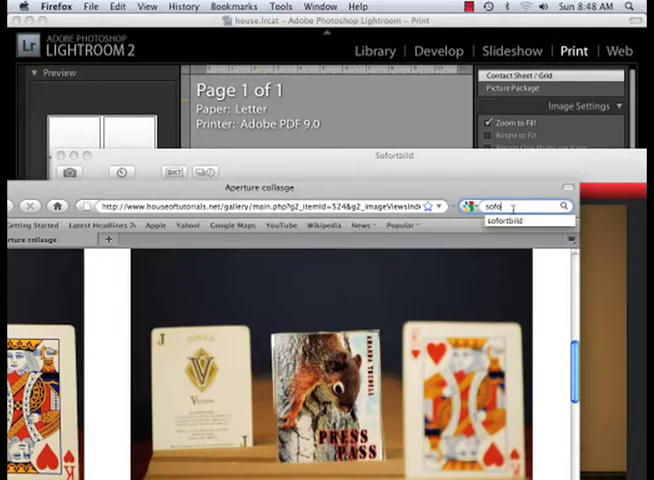
text(d)
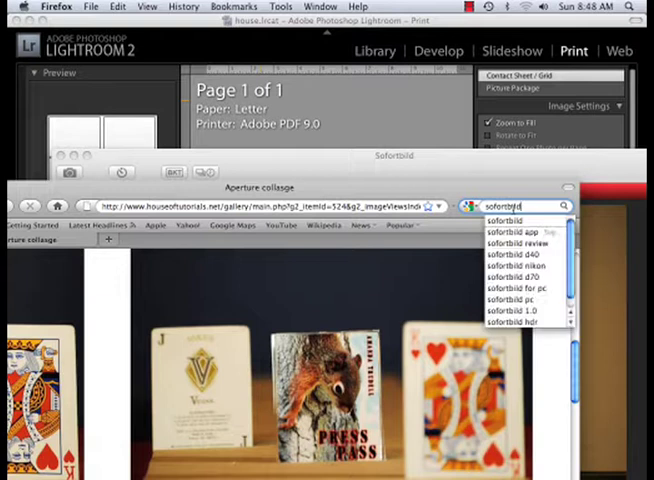
key(Return)
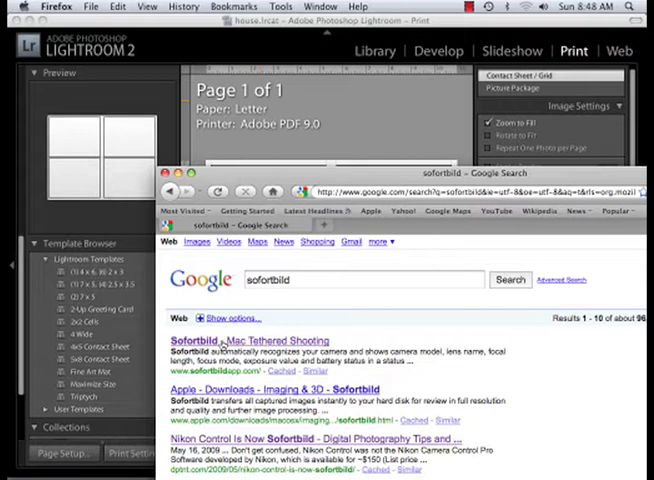
click(256, 340)
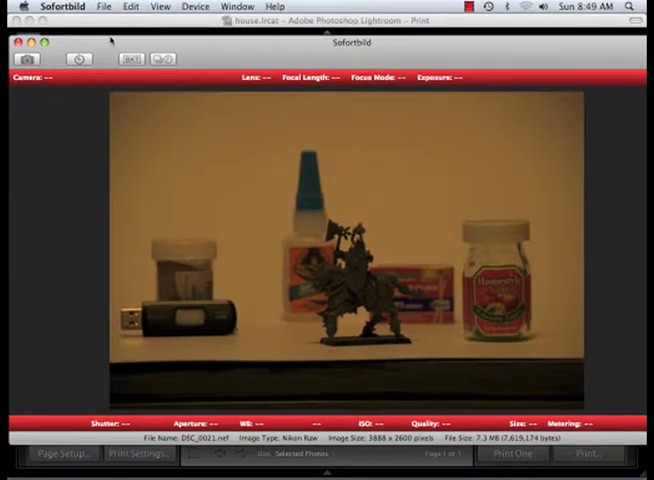
mouse_move(110, 40)
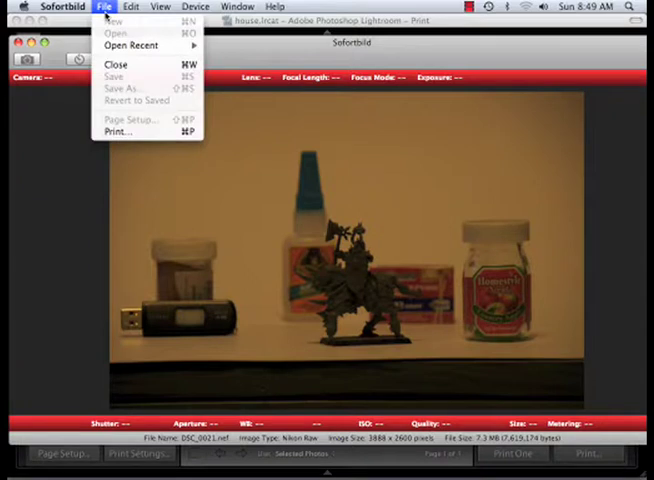
Open Sofortbild's General preferences from the Sofortbild application menu
click(60, 6)
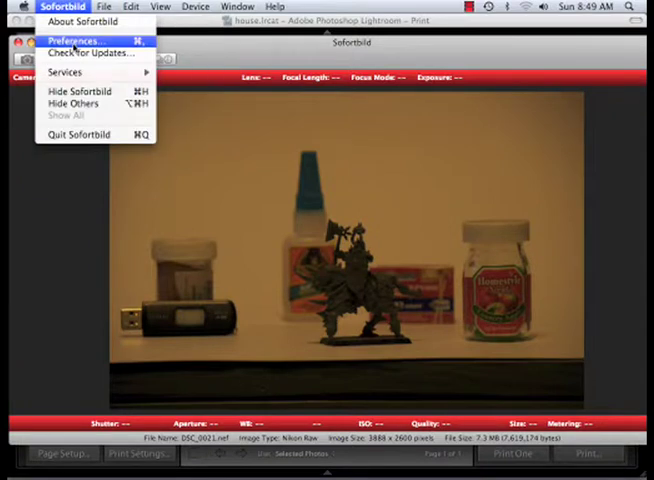
click(74, 40)
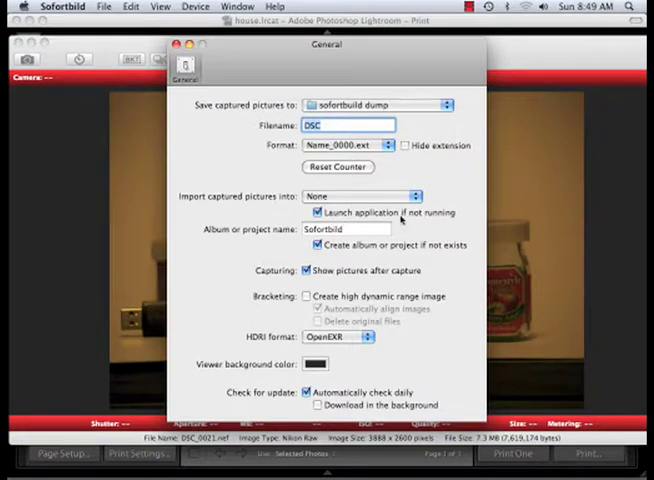
mouse_move(325, 260)
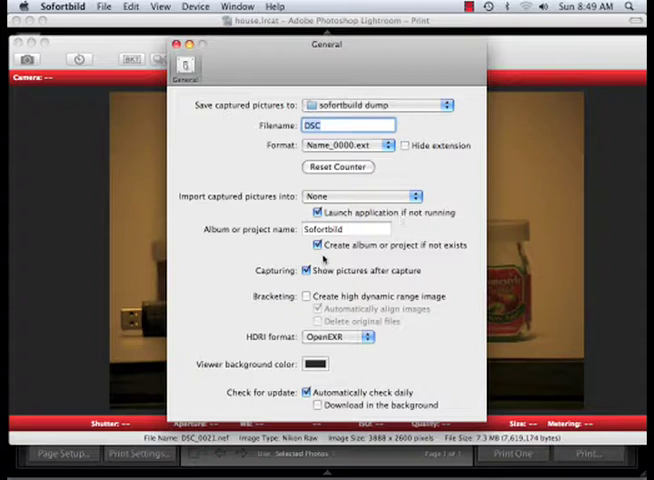
mouse_move(341, 361)
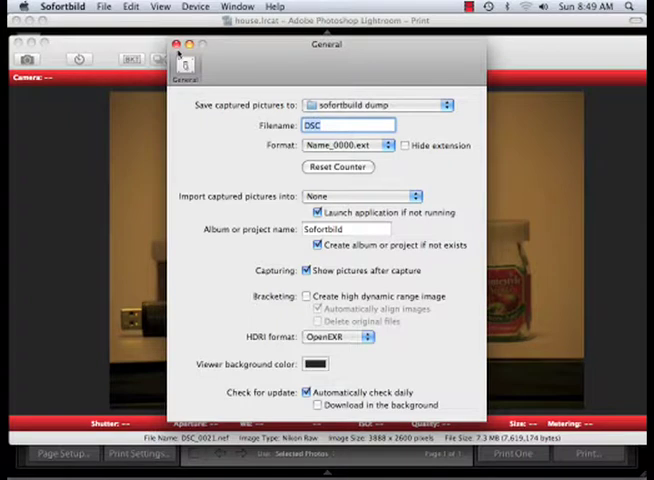
Close Sofortbild's preferences and open Lightroom's File > Auto Import > Auto Import Settings
click(176, 46)
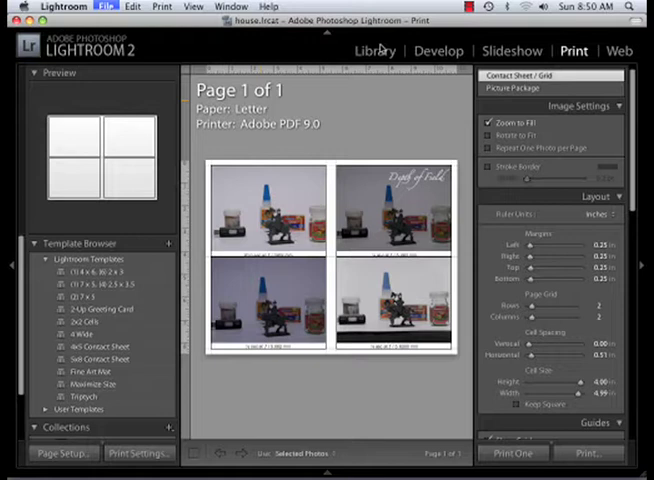
click(374, 51)
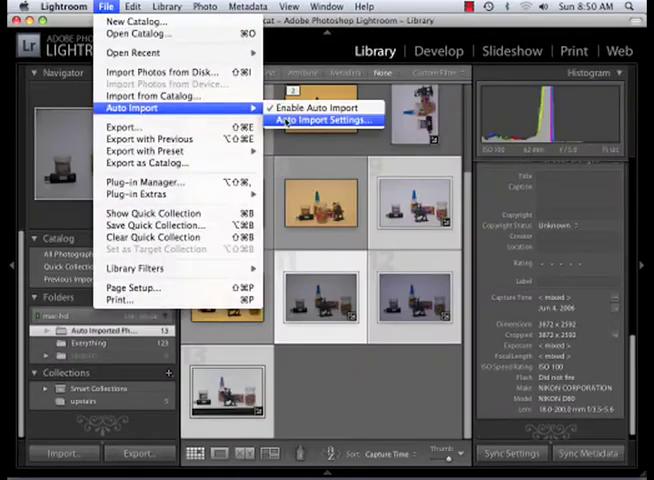
click(318, 120)
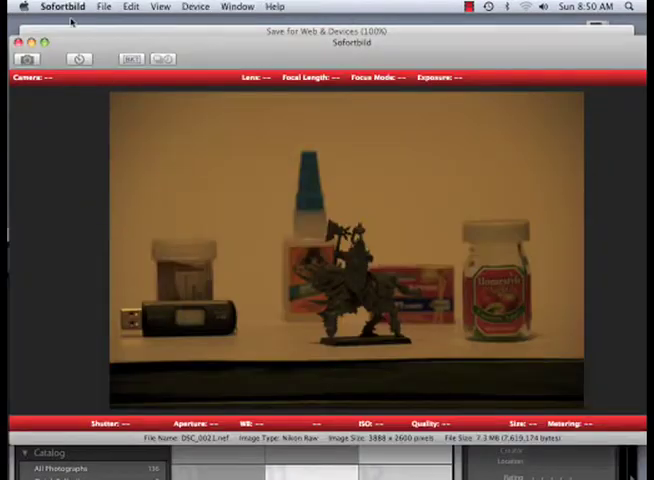
Reopen Sofortbild's preferences, then confirm Lightroom's auto import into the Auto Imported Photos subfolder
click(60, 7)
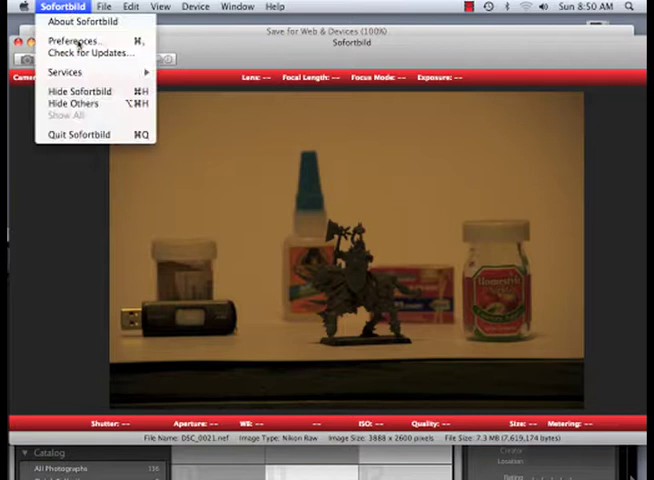
click(71, 40)
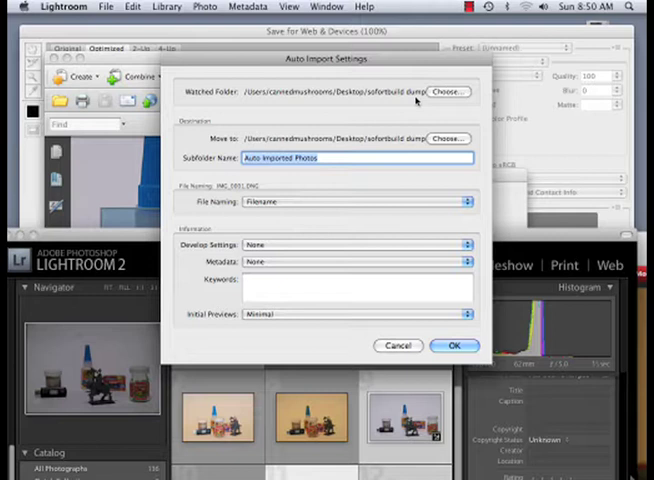
mouse_move(310, 178)
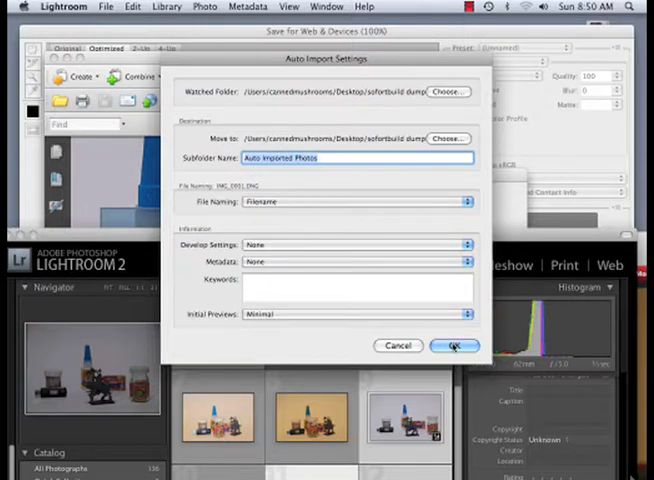
click(453, 346)
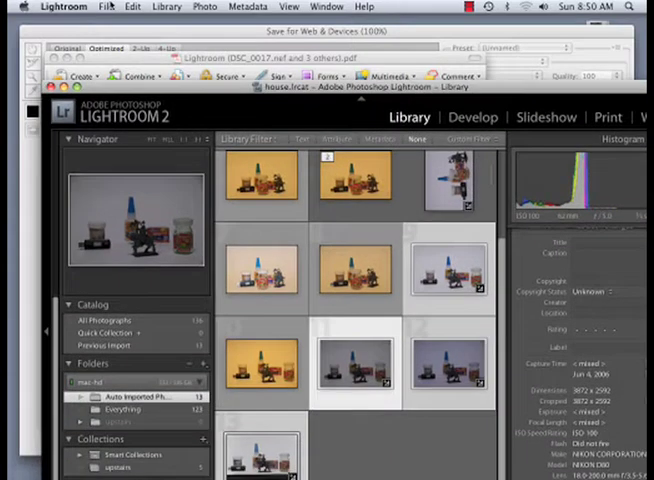
Bring Sofortbild's live-view capture window of the still life to the front
click(106, 6)
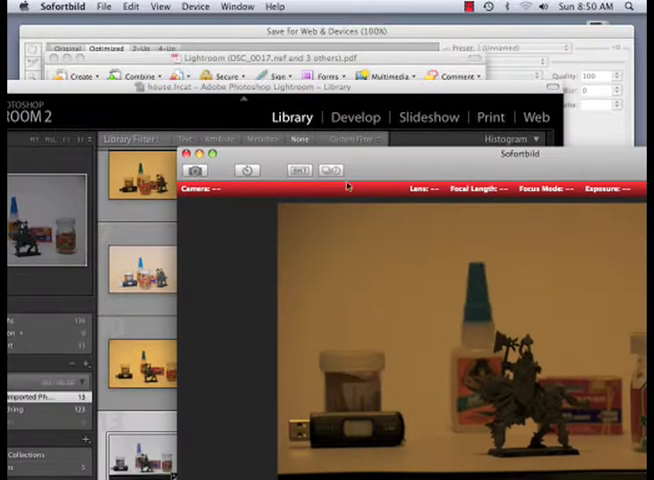
mouse_move(263, 191)
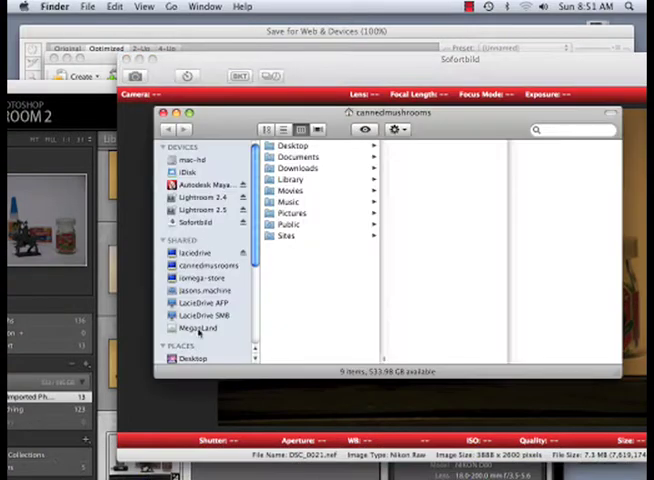
Browse Desktop > sofortbild dump > Auto Imported Photos in Finder to check the DSC files
click(191, 359)
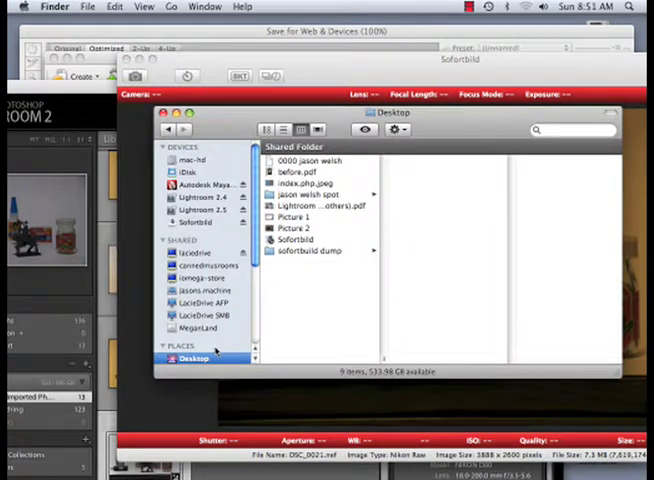
click(310, 250)
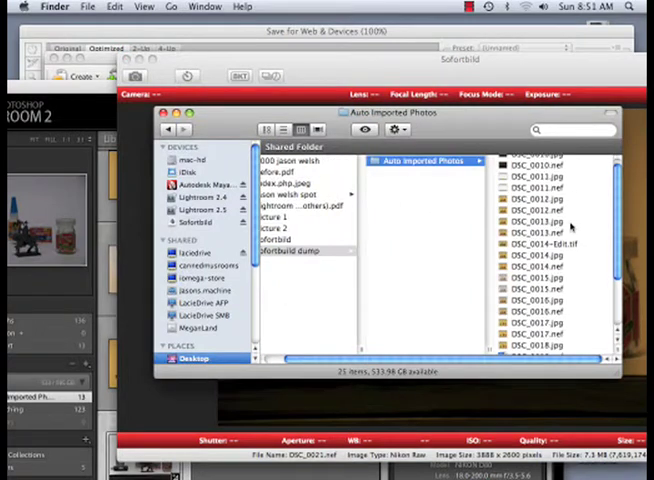
scroll(down, 3)
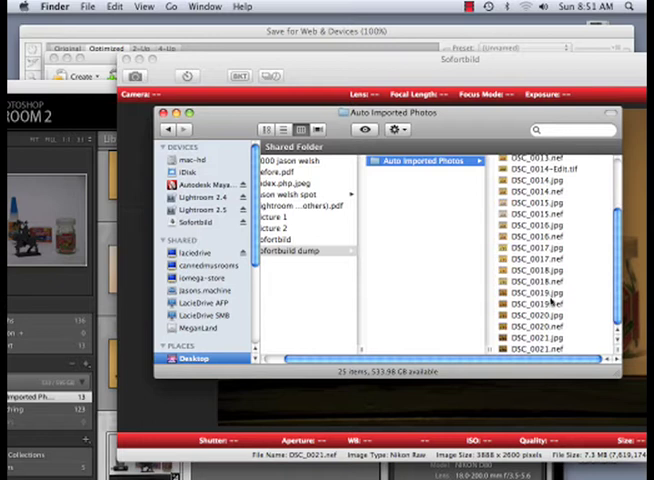
click(410, 303)
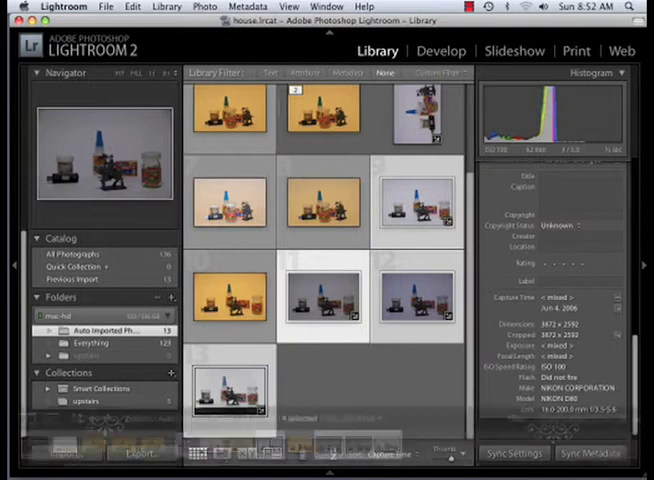
mouse_move(327, 460)
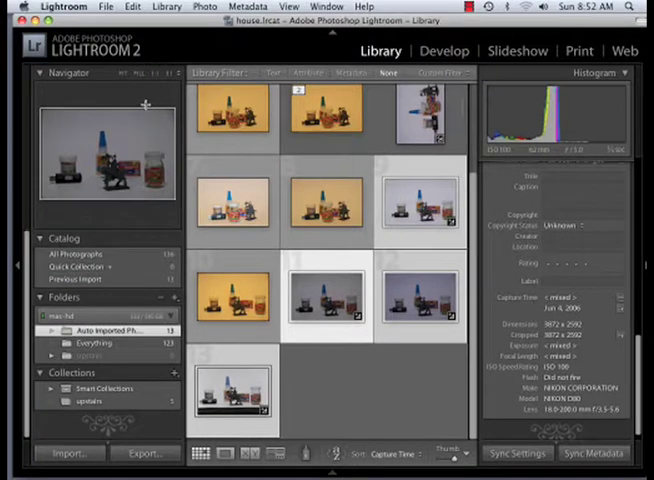
mouse_move(167, 51)
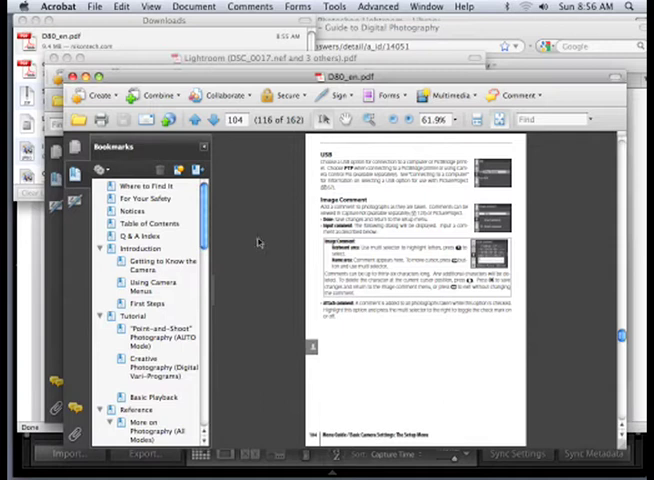
mouse_move(275, 294)
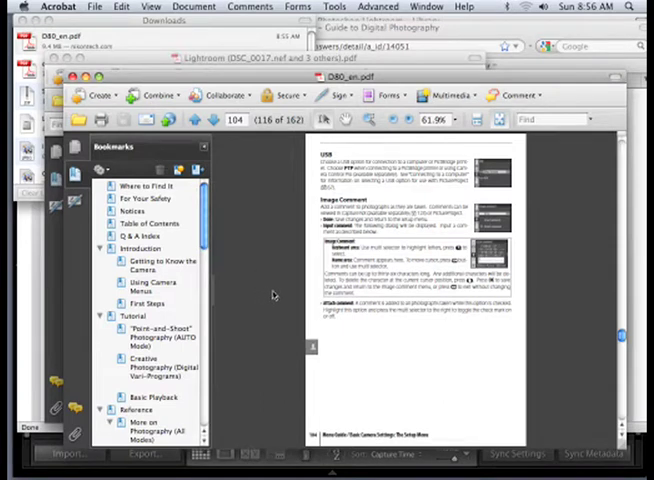
mouse_move(282, 291)
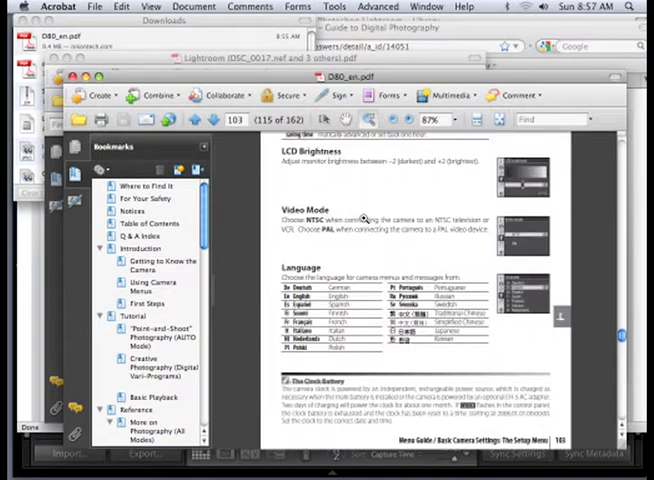
Scroll to page 104 of the D80 manual and zoom to 111% to read the USB section
scroll(down, 3)
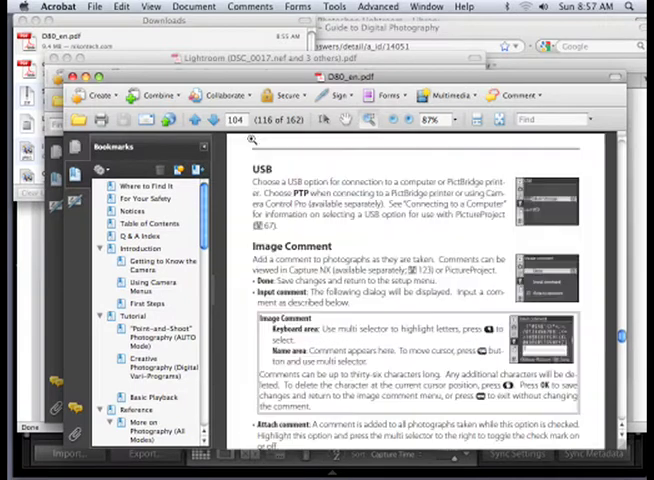
click(397, 119)
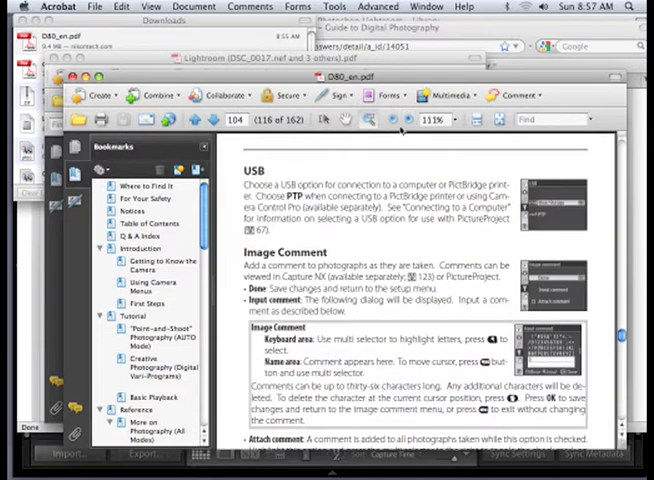
mouse_move(343, 228)
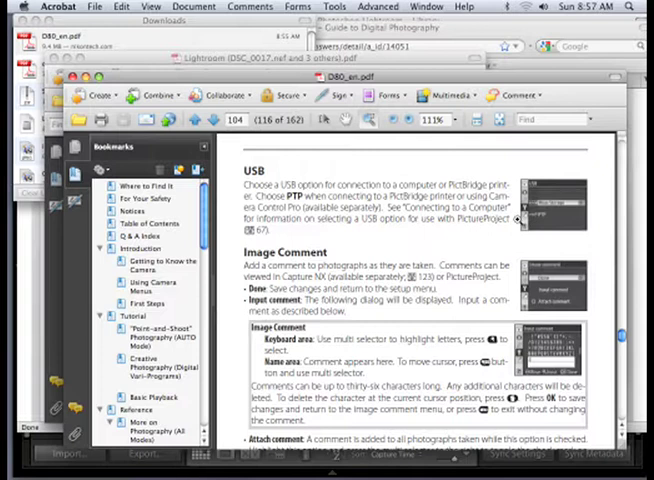
mouse_move(453, 237)
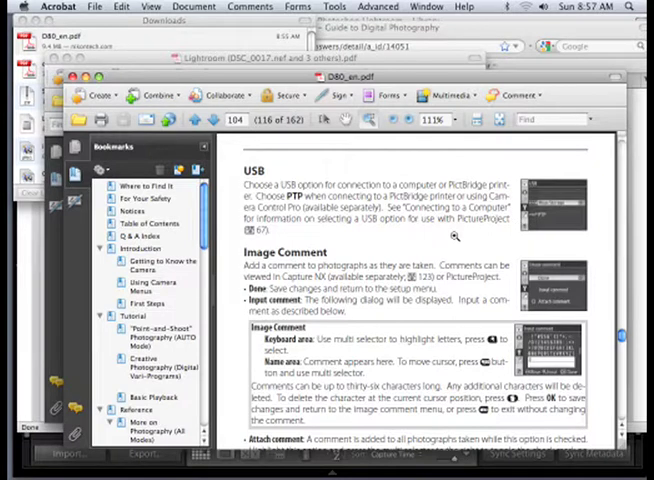